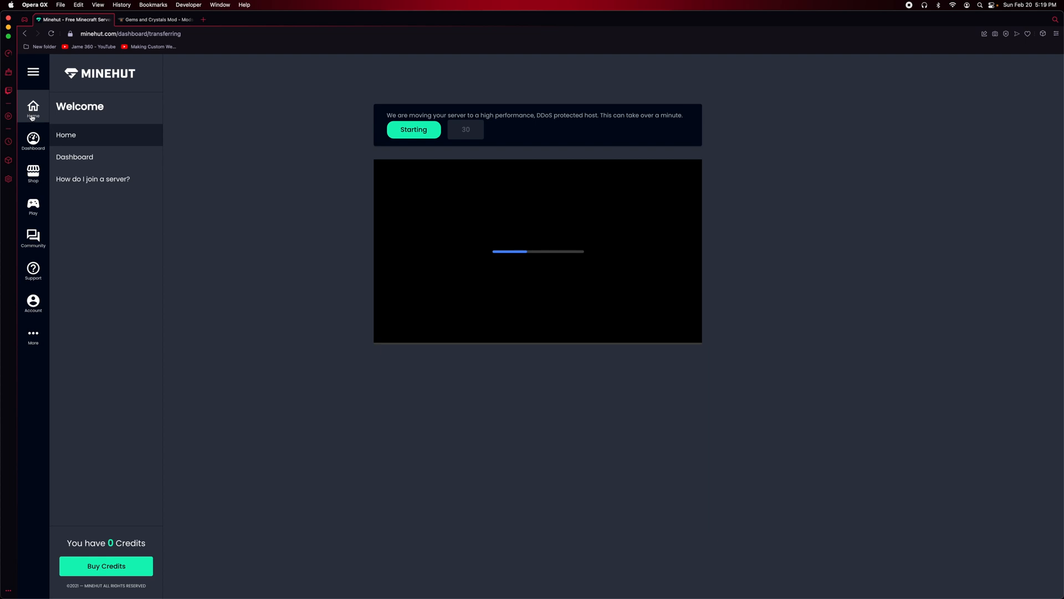
- Manage server 78123659 and update it to server type Fabric, version 1.18.1
{"action": "left_click", "coordinate": [32, 143]}
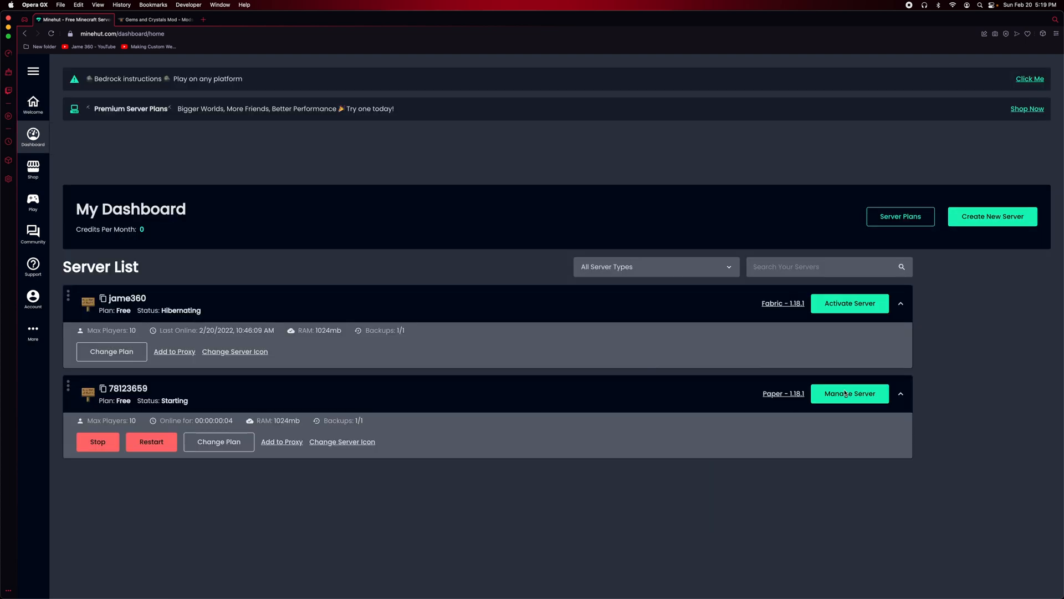
{"action": "left_click", "coordinate": [849, 393]}
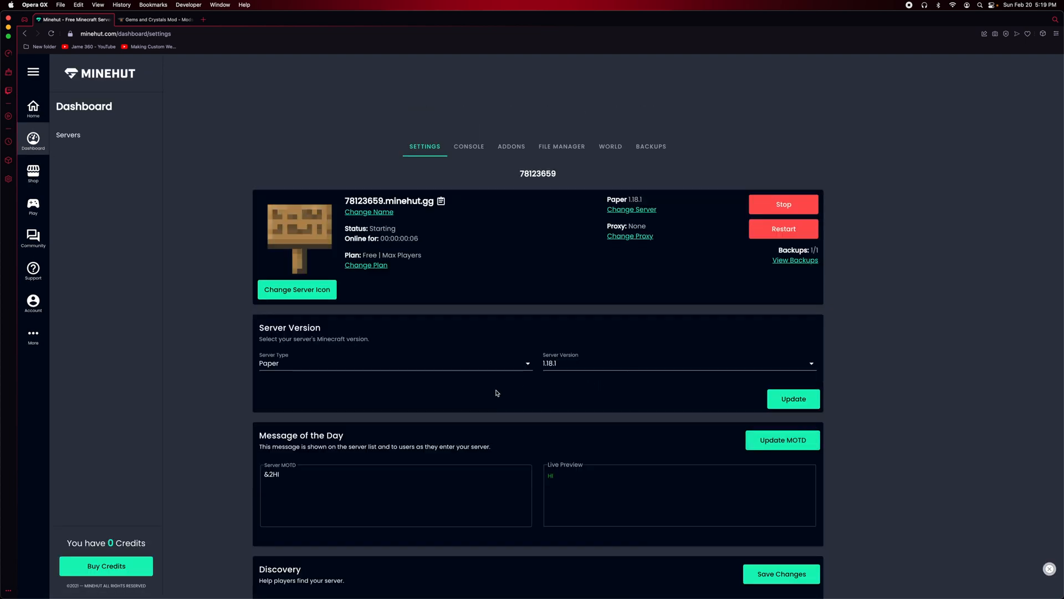
{"action": "left_click", "coordinate": [395, 363]}
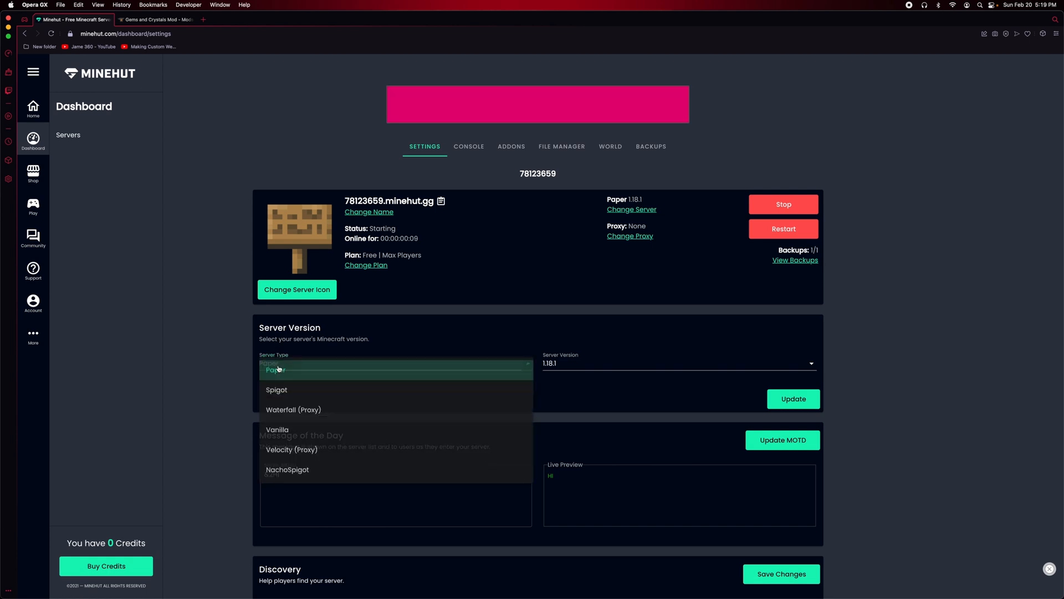
{"action": "scroll", "scroll_direction": "down", "scroll_amount": 3}
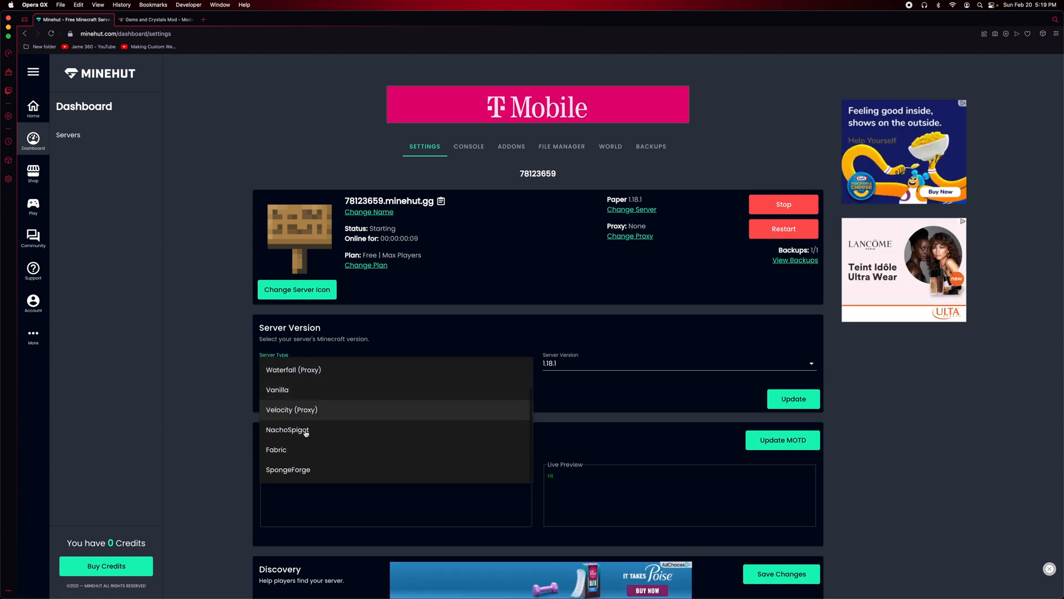
{"action": "left_click", "coordinate": [276, 449]}
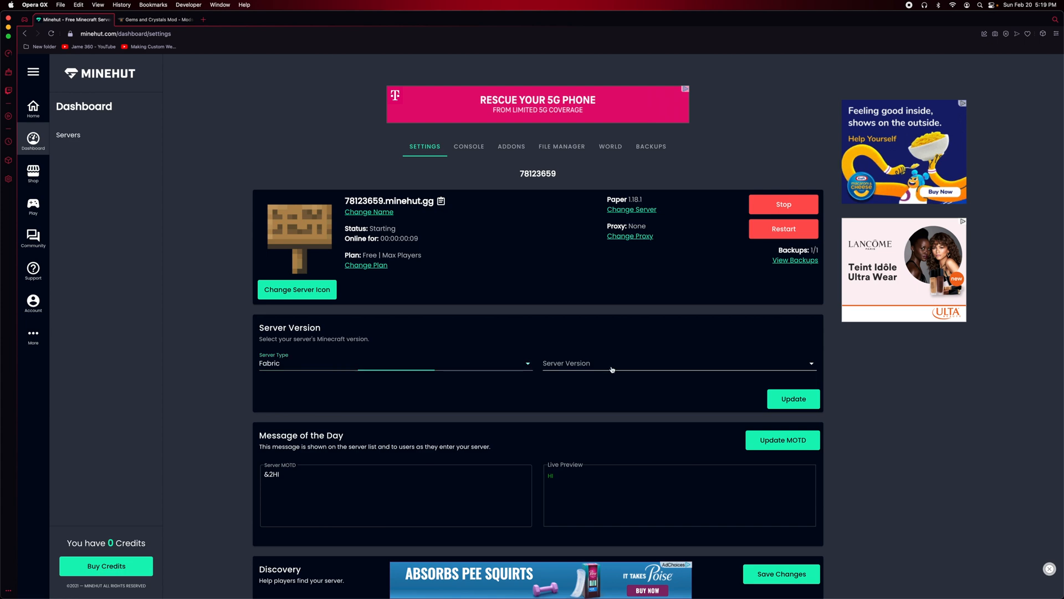
{"action": "left_click", "coordinate": [677, 362]}
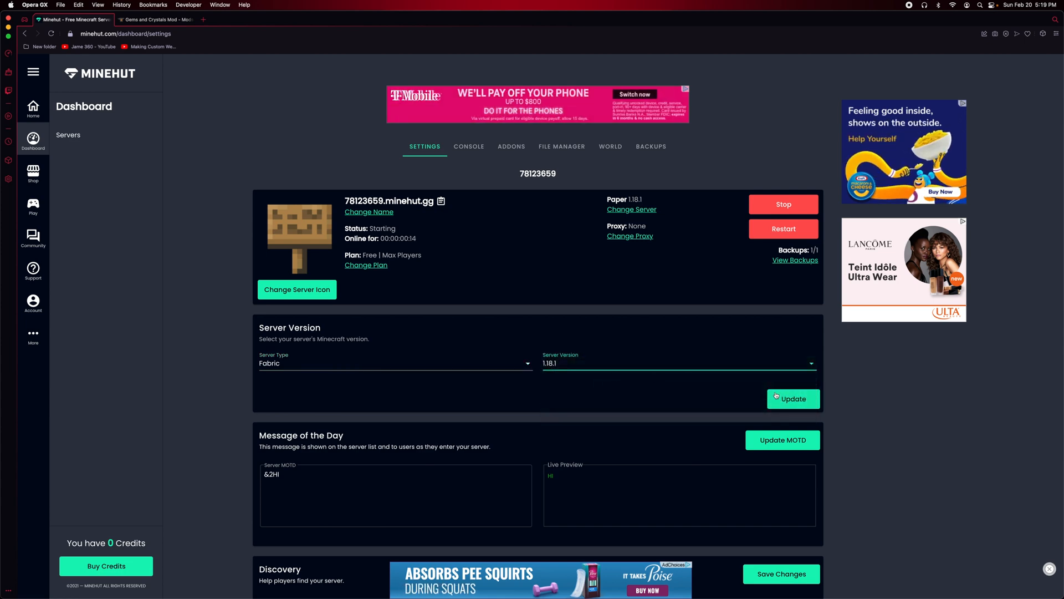
{"action": "left_click", "coordinate": [791, 398]}
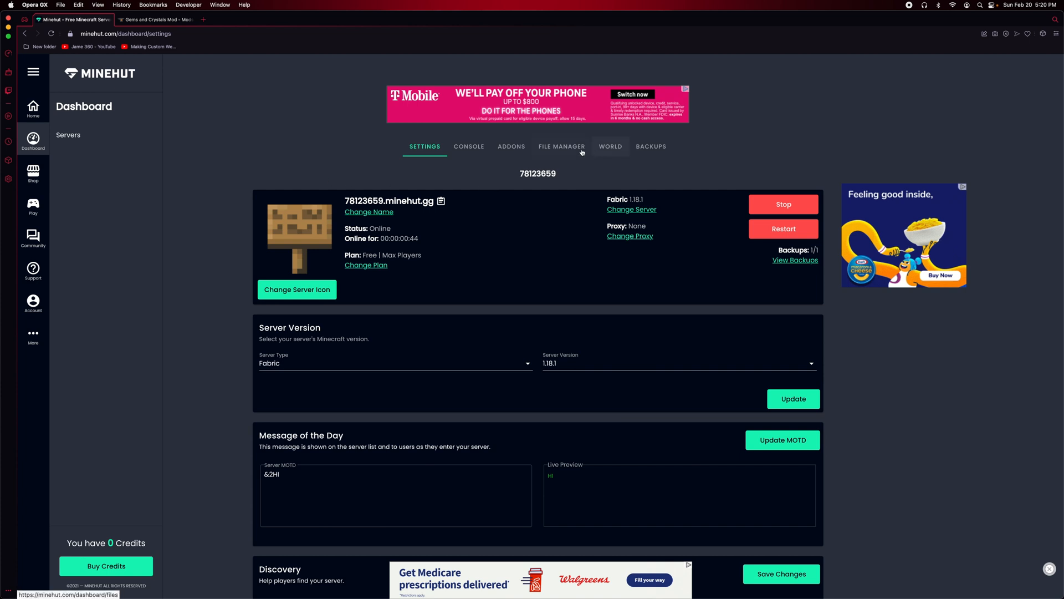
- In the File Manager, create a folder named 'mods' in the home directory
{"action": "left_click", "coordinate": [561, 146]}
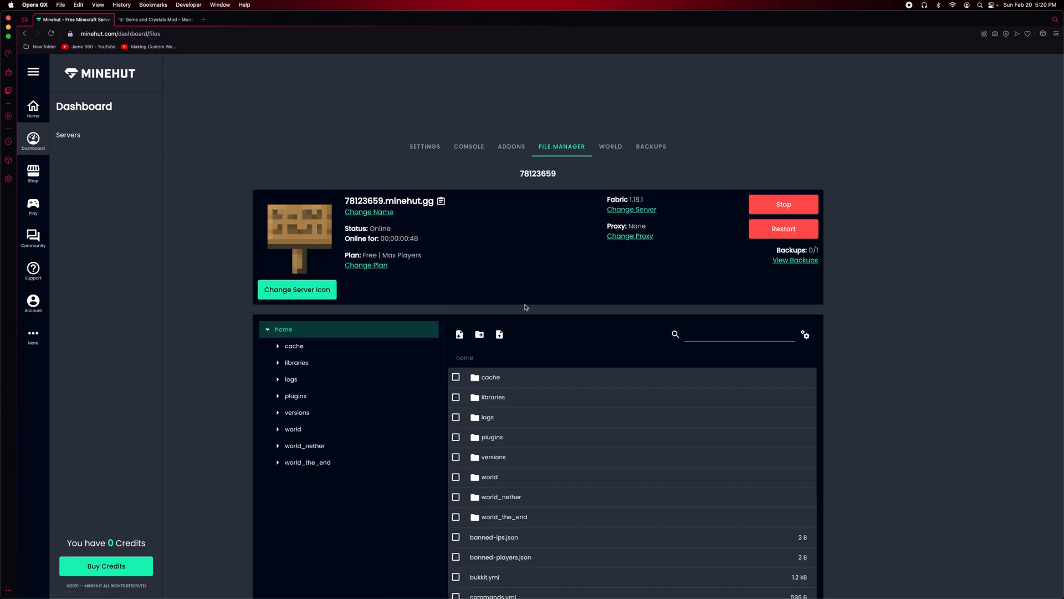
{"action": "scroll", "scroll_direction": "down", "scroll_amount": 3}
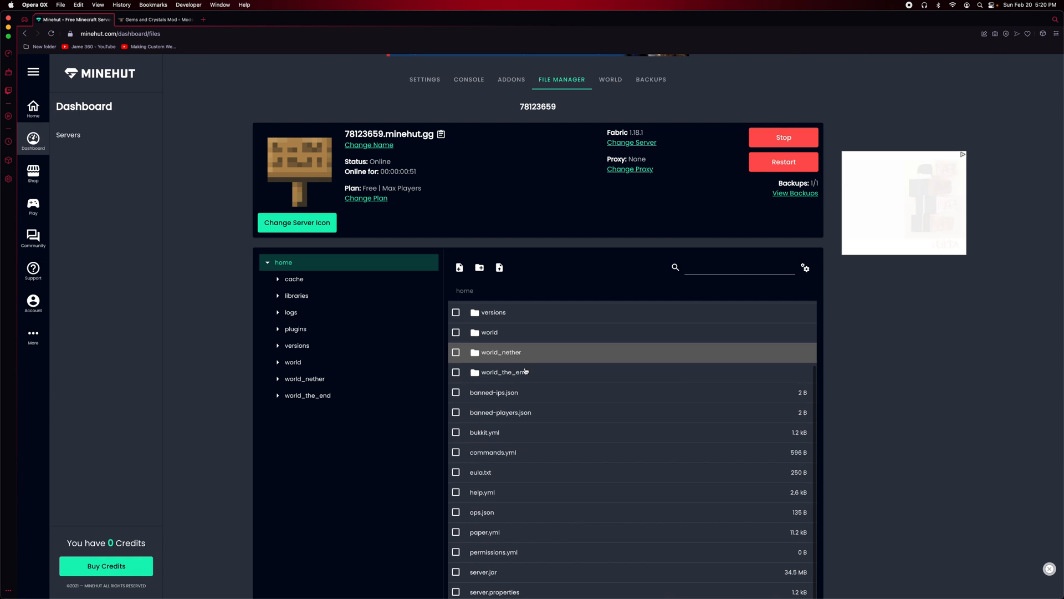
{"action": "scroll", "scroll_direction": "down", "scroll_amount": 3}
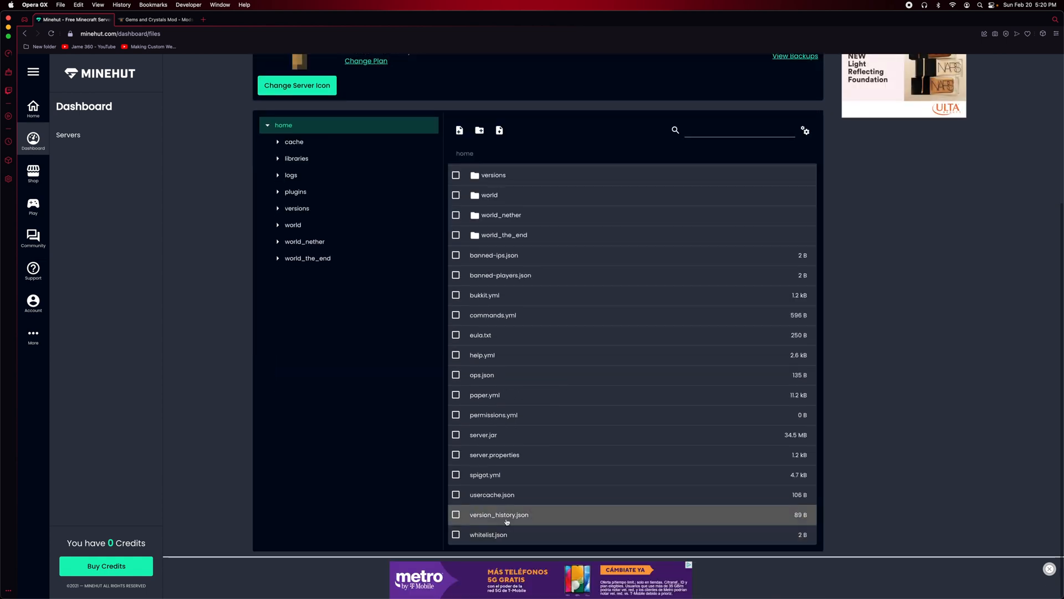
{"action": "scroll", "scroll_direction": "up", "scroll_amount": 3}
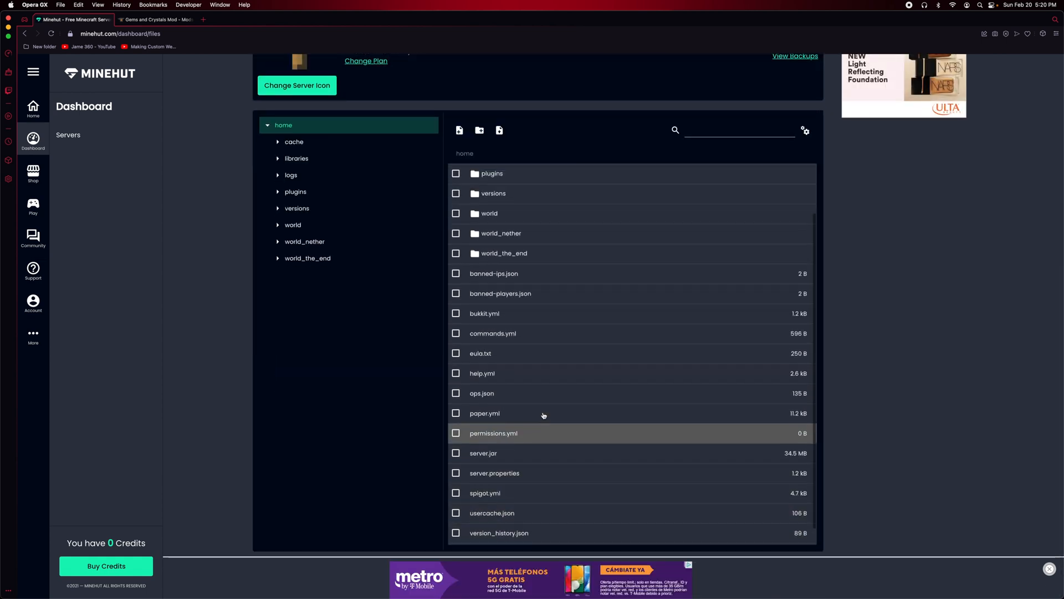
{"action": "left_click", "coordinate": [459, 131]}
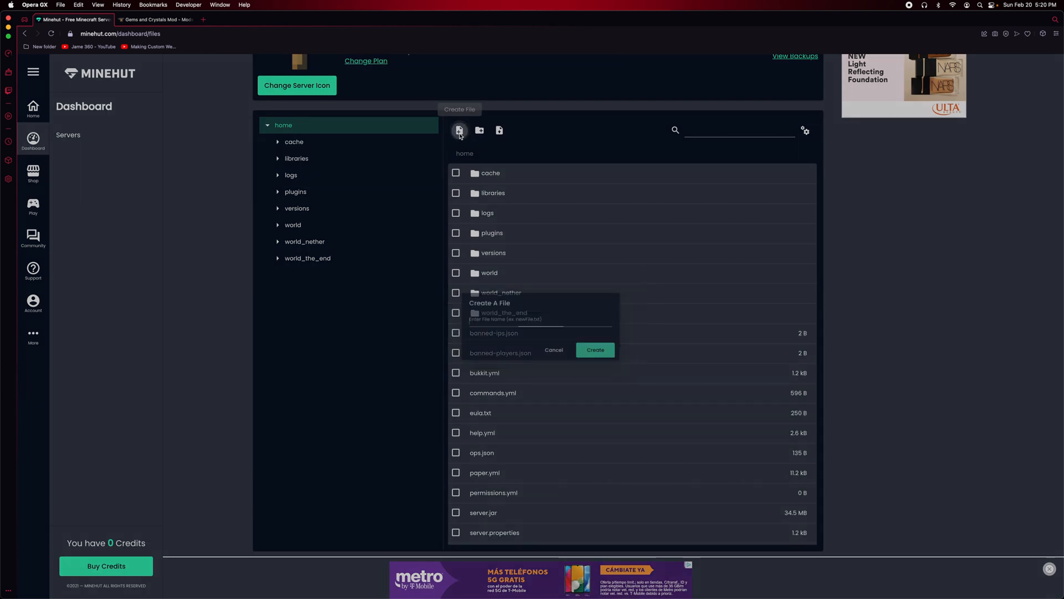
{"action": "left_click", "coordinate": [479, 131]}
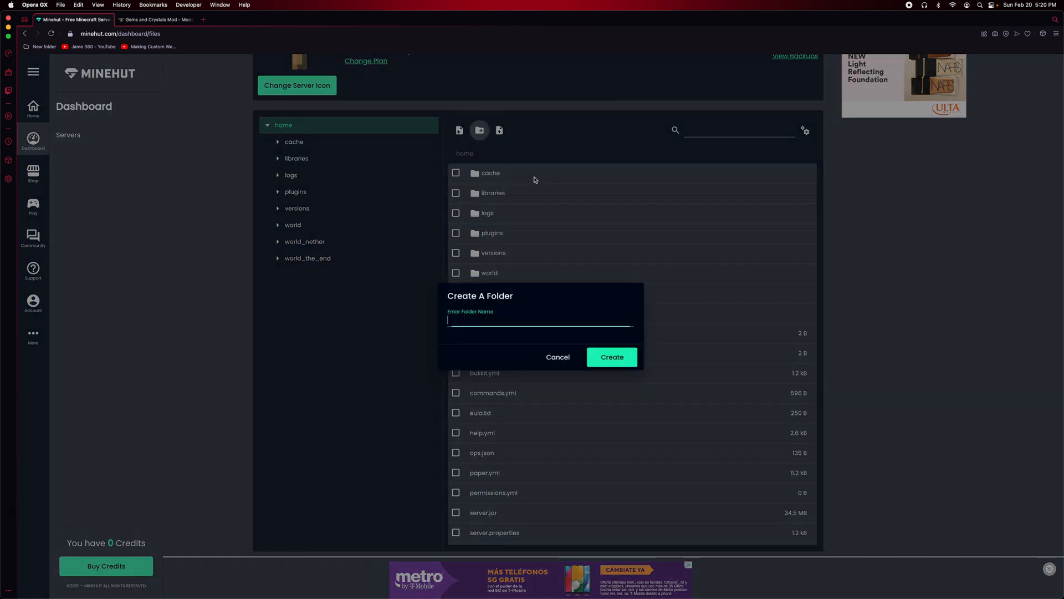
{"action": "type", "text": "mods"}
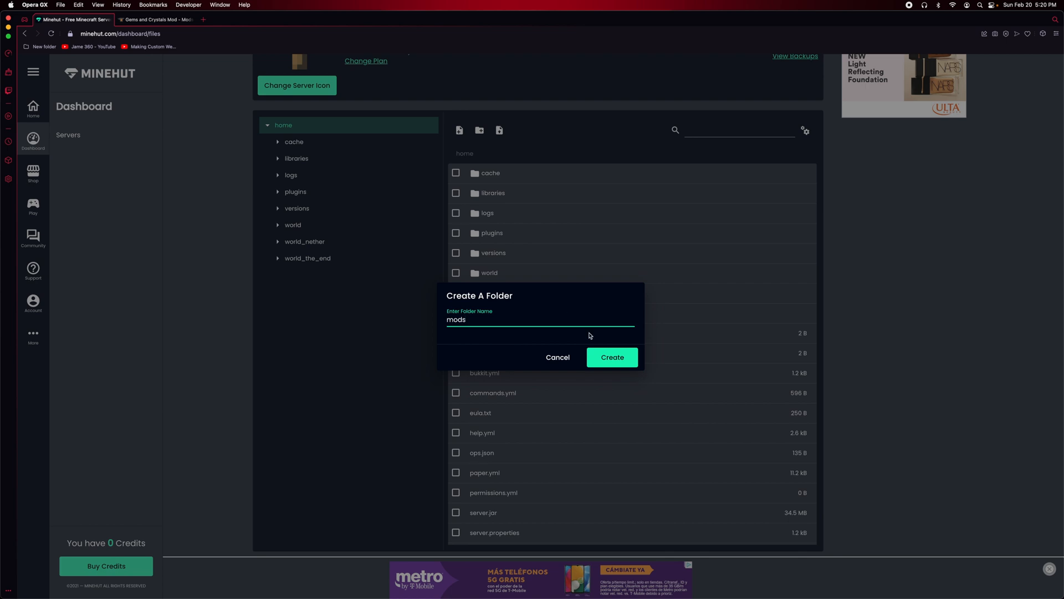
{"action": "left_click", "coordinate": [156, 19]}
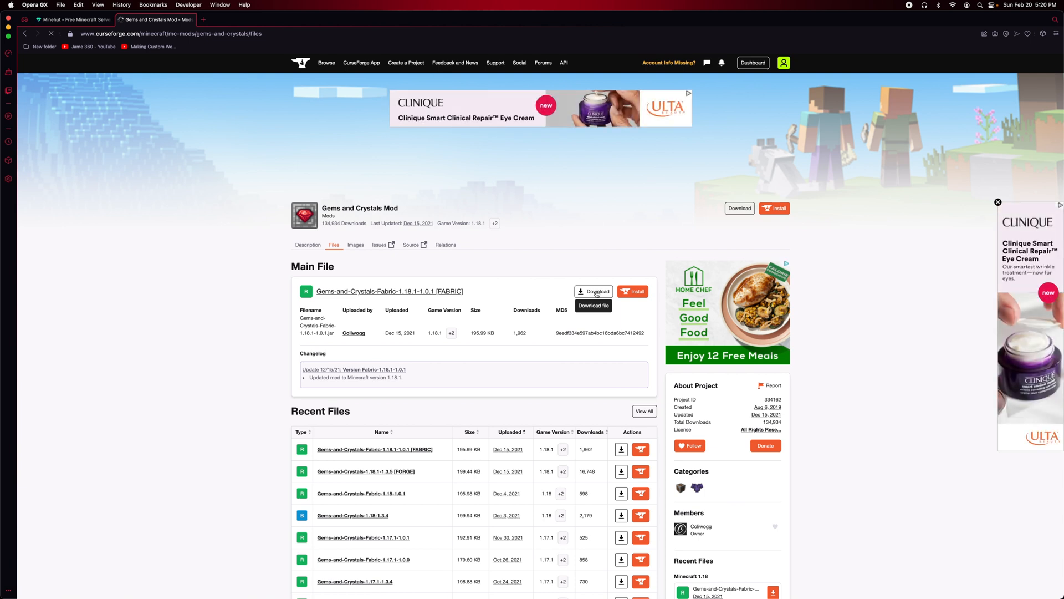
- Download the Gems-and-Crystals-Fabric-1.18.1-1.0.1 main file from the mod's Files list
{"action": "left_click", "coordinate": [592, 291]}
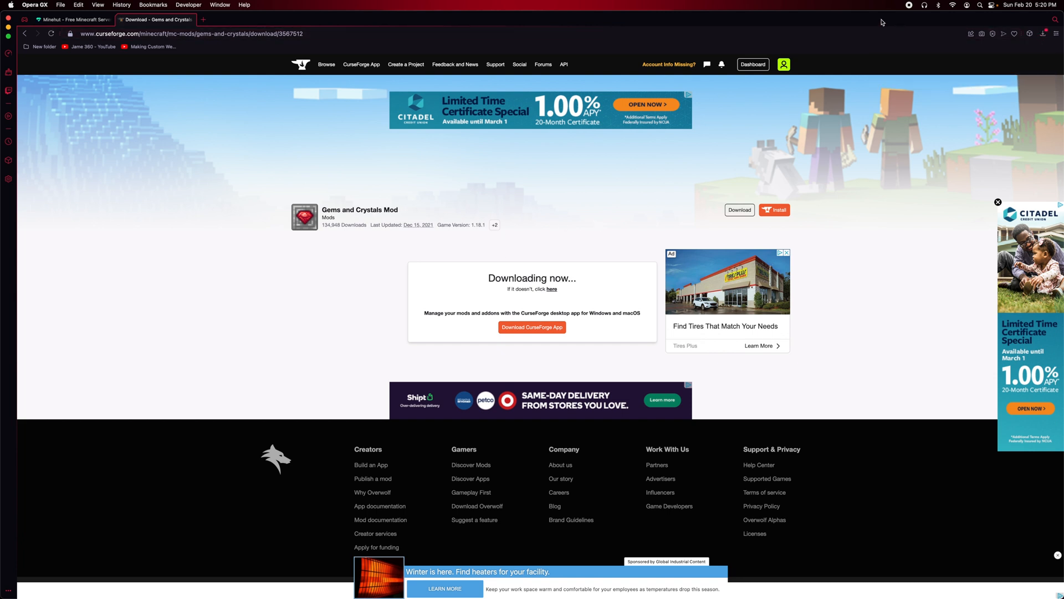
{"action": "left_click", "coordinate": [1044, 33]}
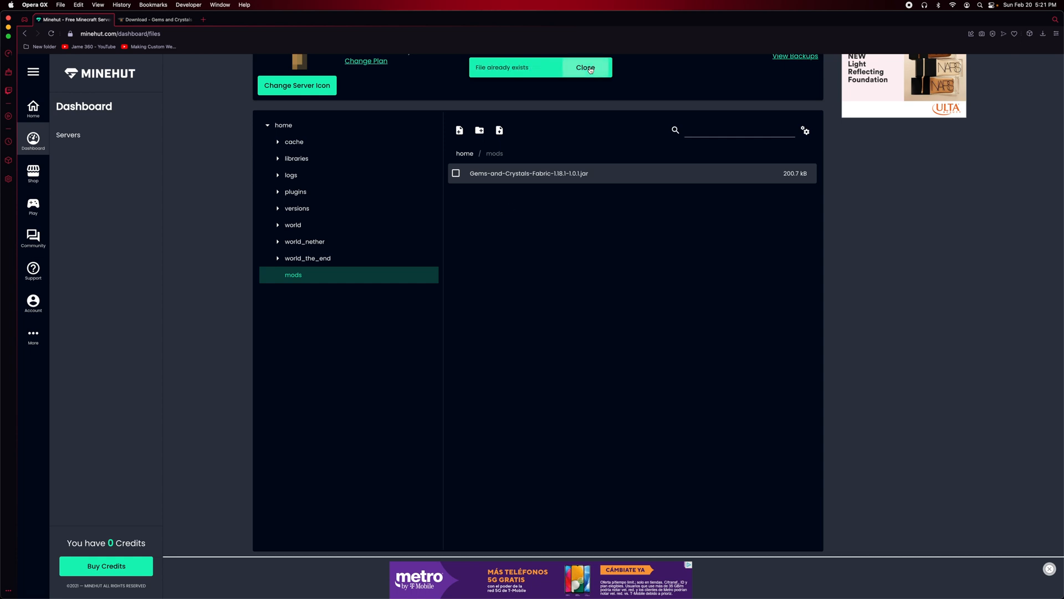
- Reset the server world, then check the mods folder holds the Gems and Crystals jar
{"action": "left_click", "coordinate": [781, 143]}
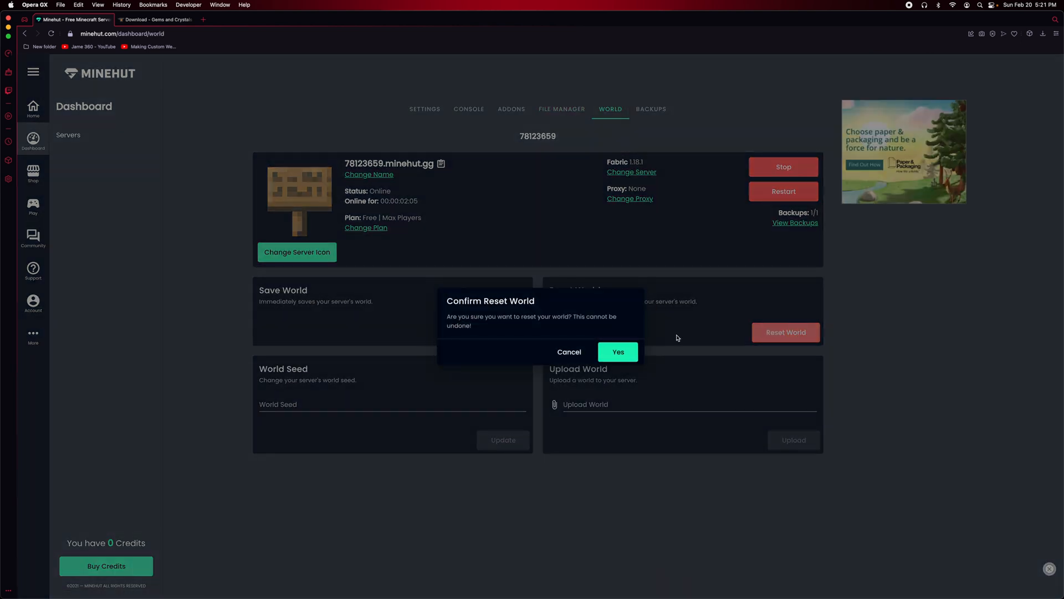
{"action": "left_click", "coordinate": [618, 352]}
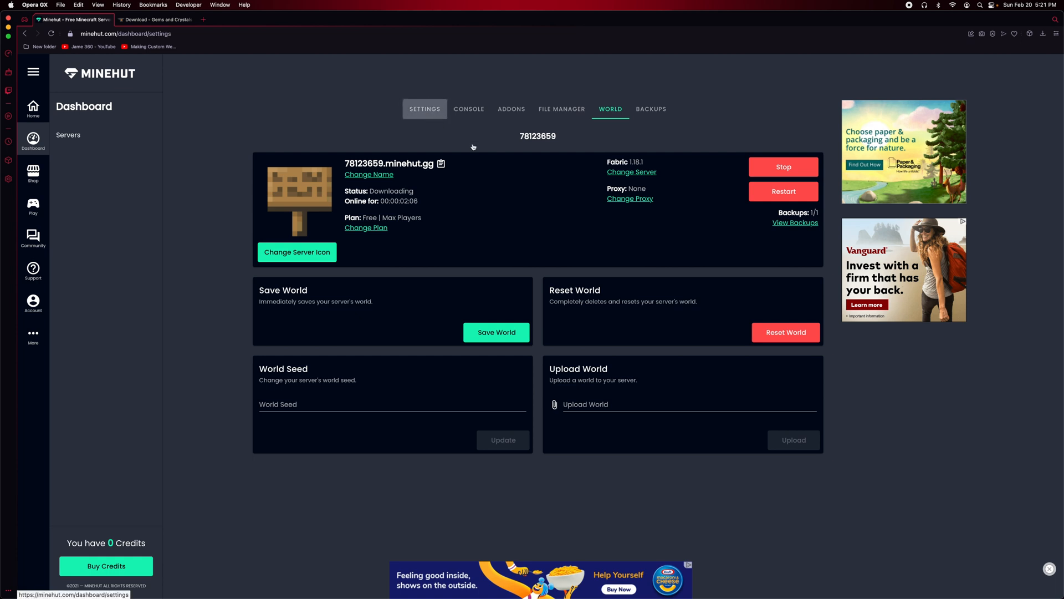
{"action": "left_click", "coordinate": [561, 109]}
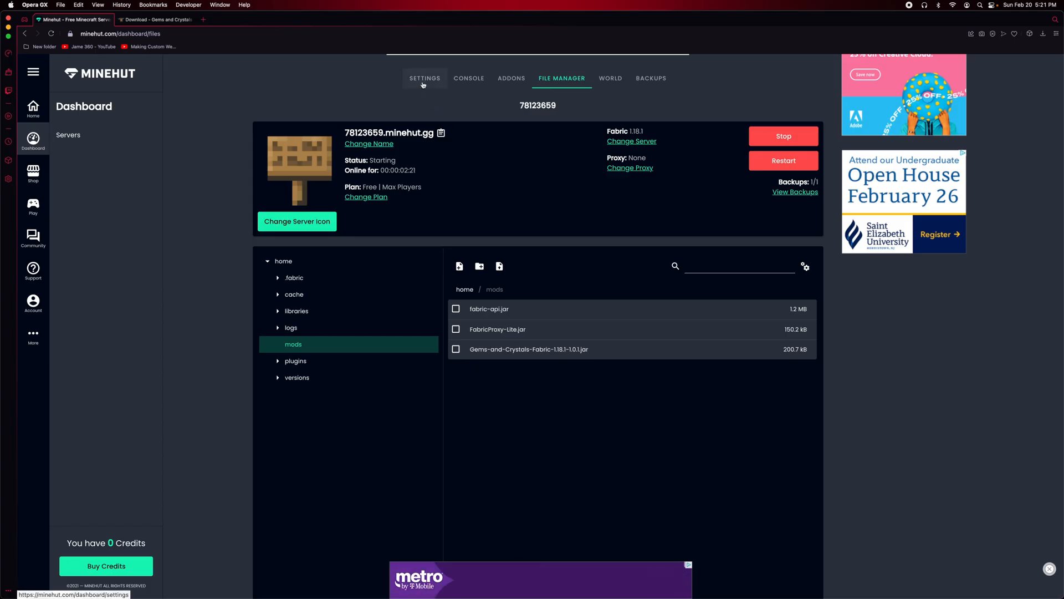
{"action": "left_click", "coordinate": [425, 78]}
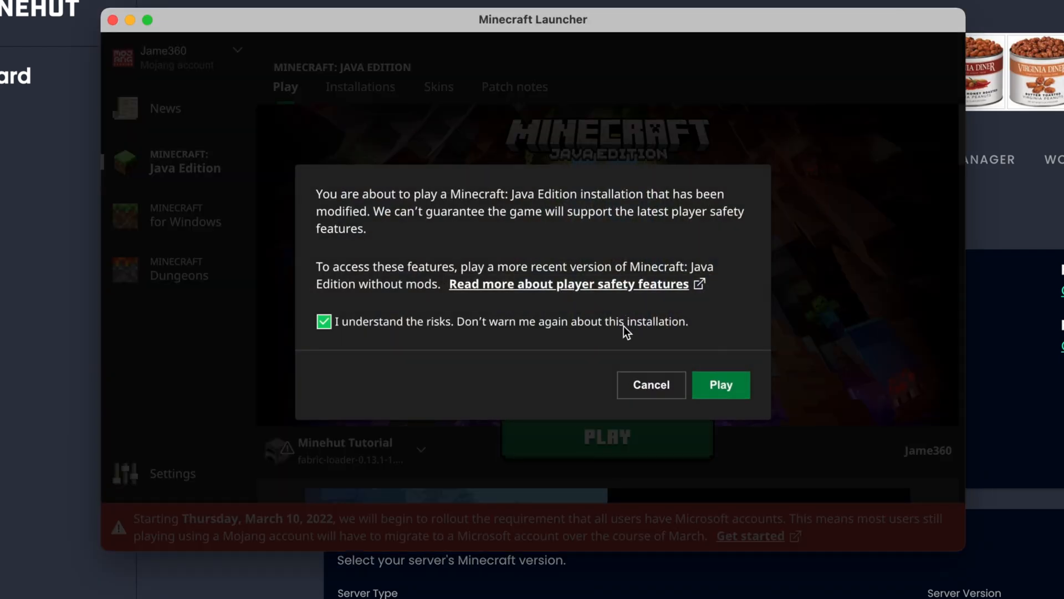
- Play the modded Fabric installation despite the warning and begin an Add Server entry in Multiplayer
{"action": "left_click", "coordinate": [720, 385]}
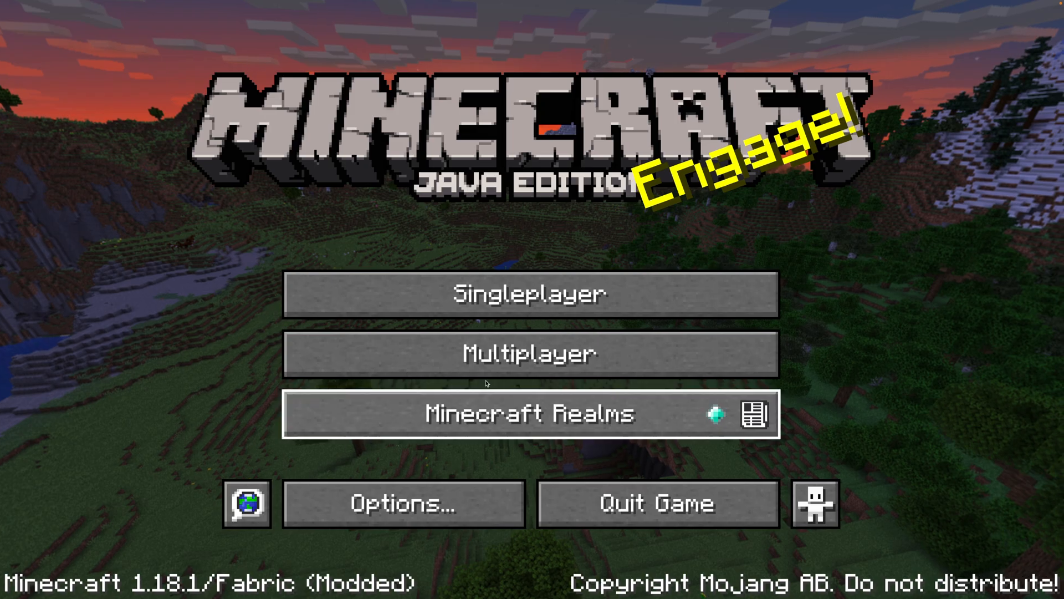
{"action": "left_click", "coordinate": [531, 352]}
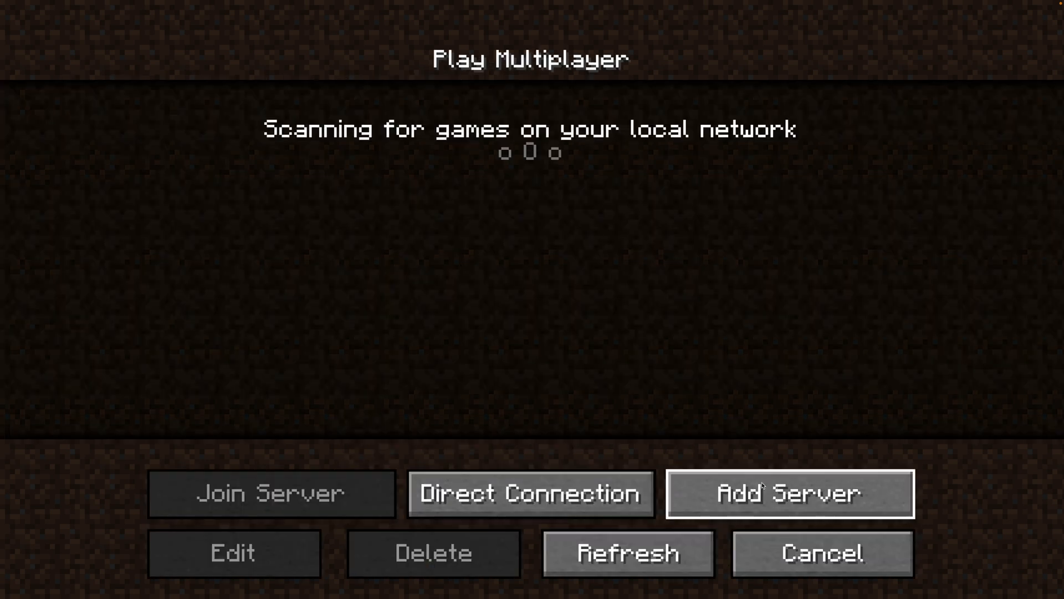
{"action": "left_click", "coordinate": [790, 493]}
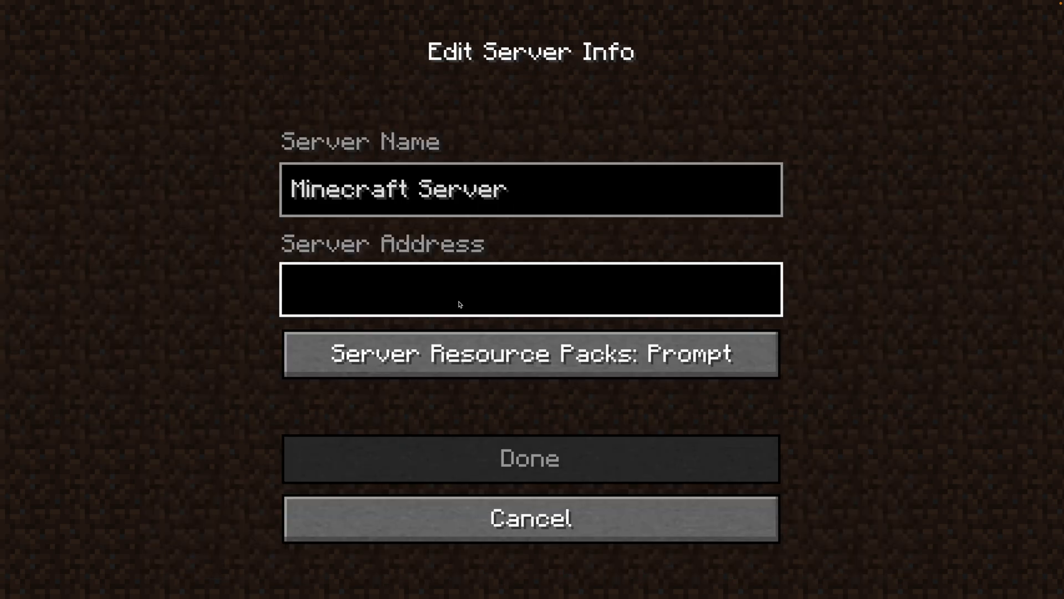
{"action": "left_click", "coordinate": [530, 518]}
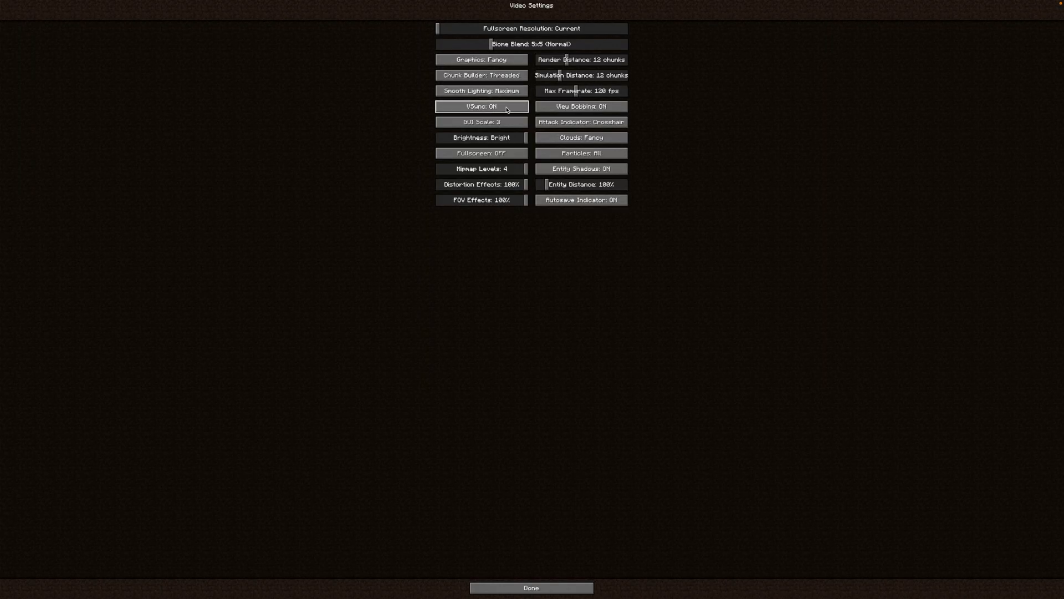
- Raise GUI Scale to 7 in Video Settings and join the saved Minecraft Server entry
{"action": "left_click", "coordinate": [480, 122]}
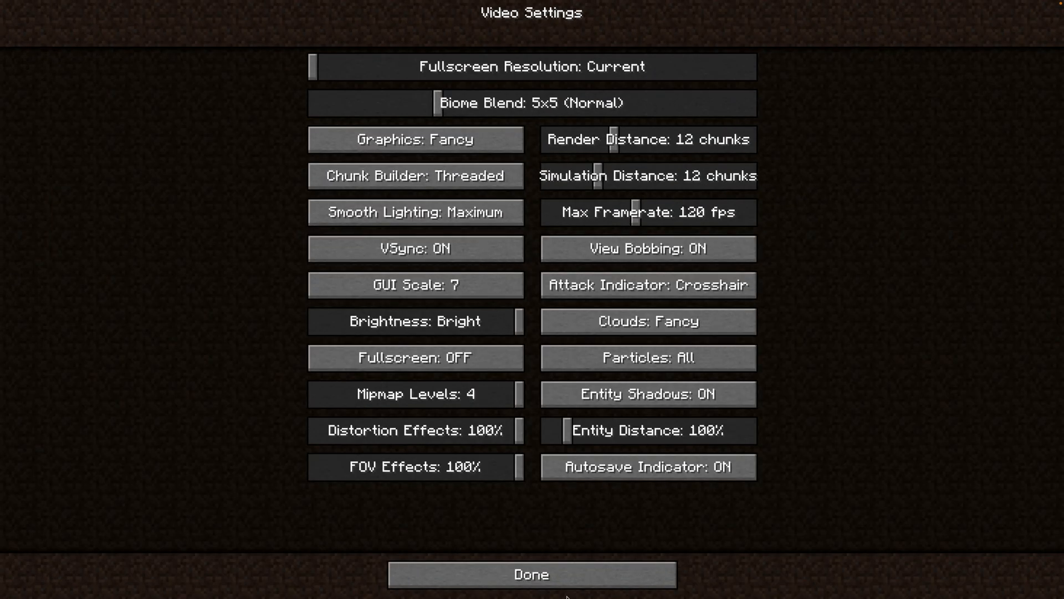
{"action": "left_click", "coordinate": [531, 574]}
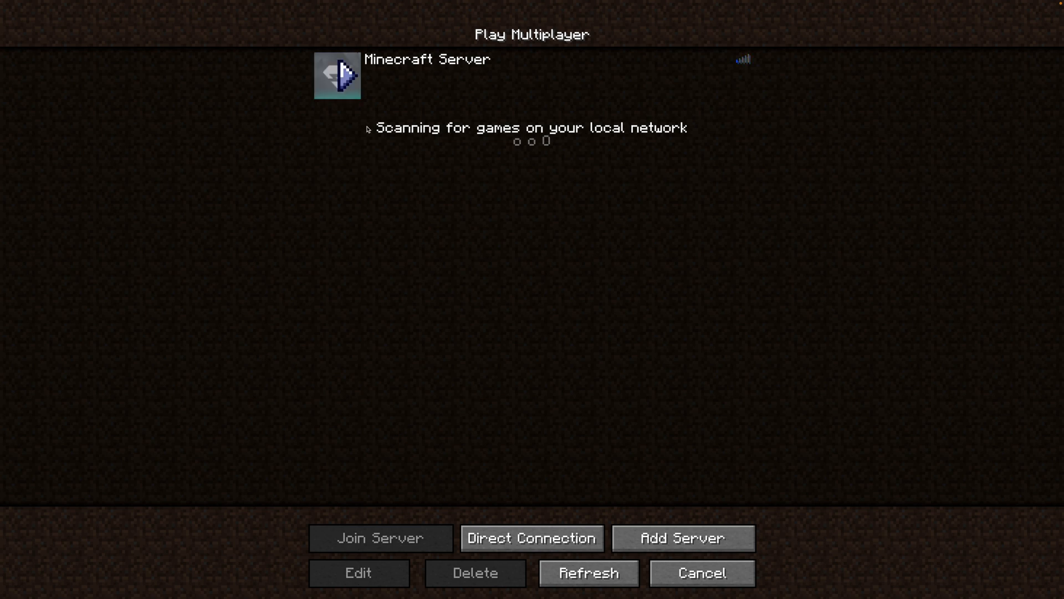
{"action": "left_click", "coordinate": [380, 538]}
{"action": "type", "text": "/"}
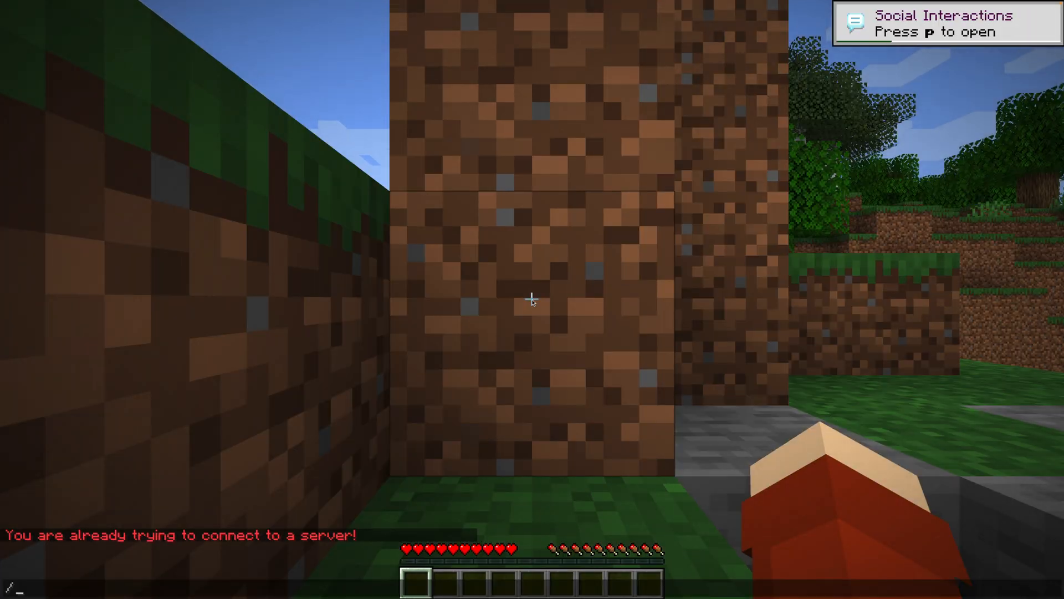
{"action": "mouse_move", "coordinate": [532, 300]}
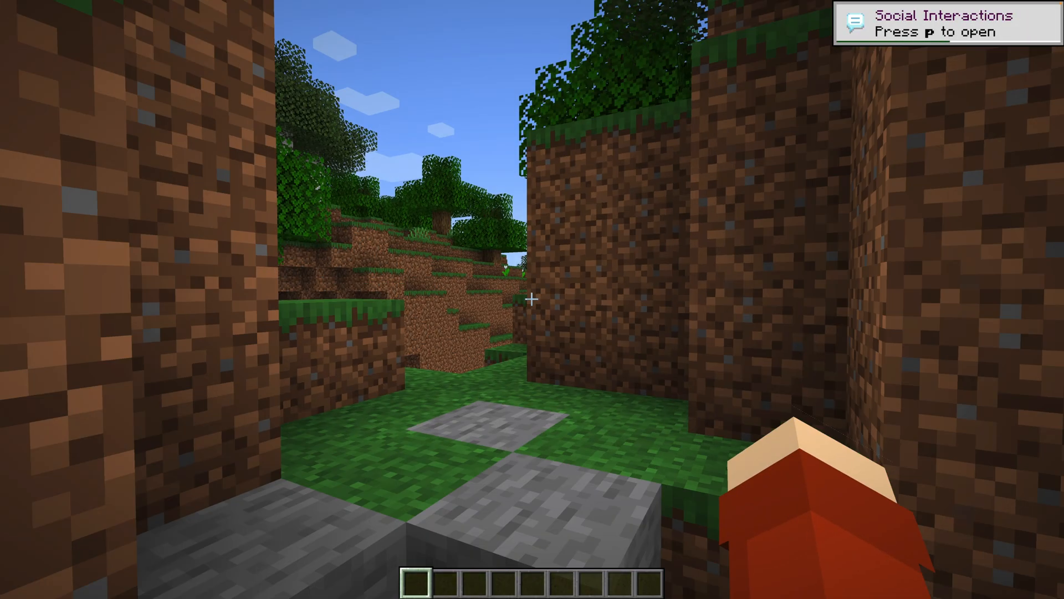
- From the creative inventory's Gems and Crystals tab, wear full ruby armor and hold a ruby sword
{"action": "key", "text": "e"}
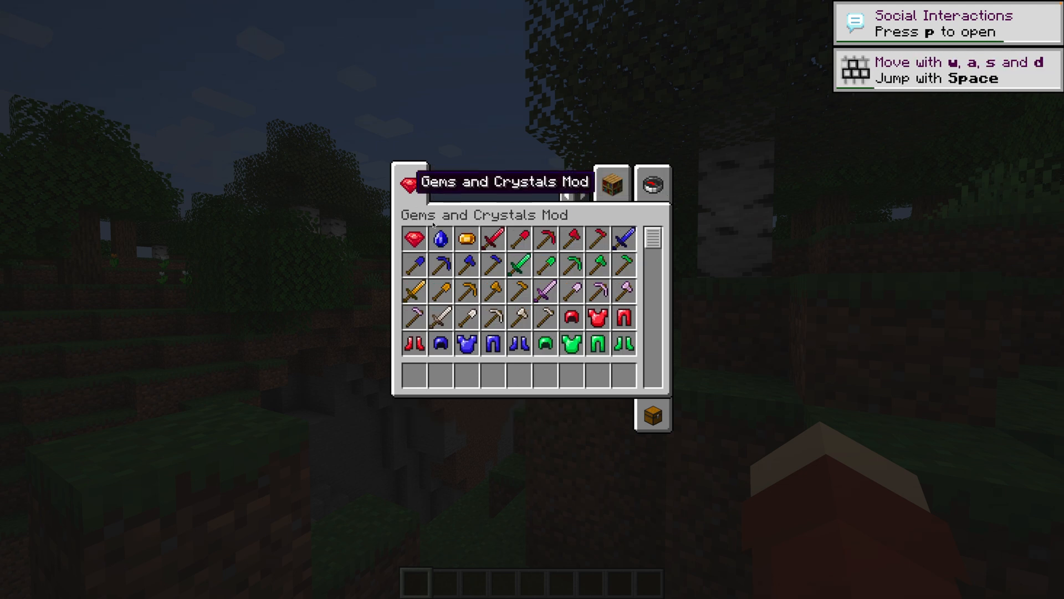
{"action": "mouse_move", "coordinate": [601, 265]}
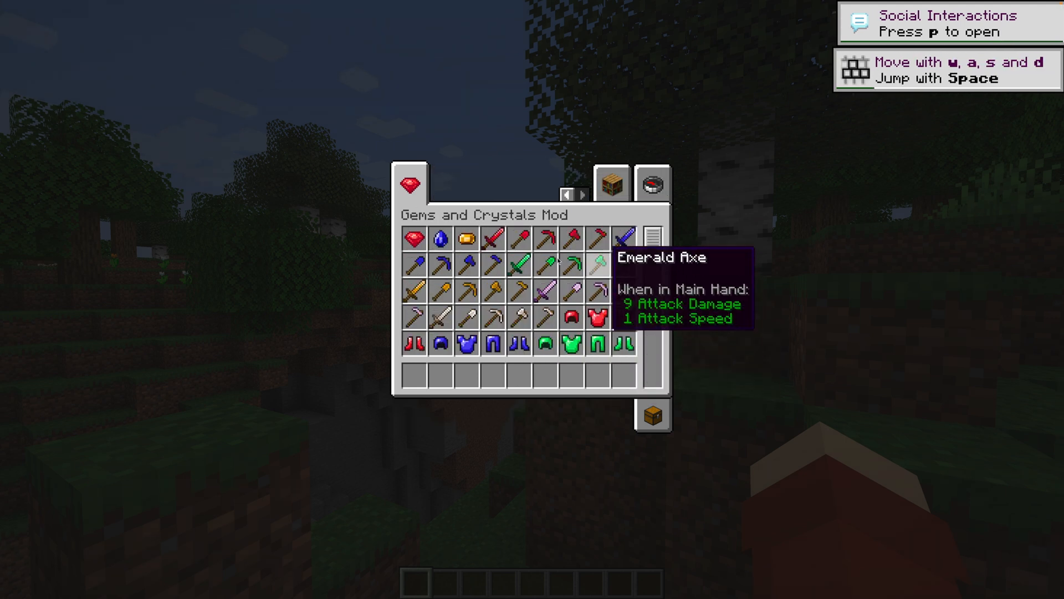
{"action": "mouse_move", "coordinate": [413, 344]}
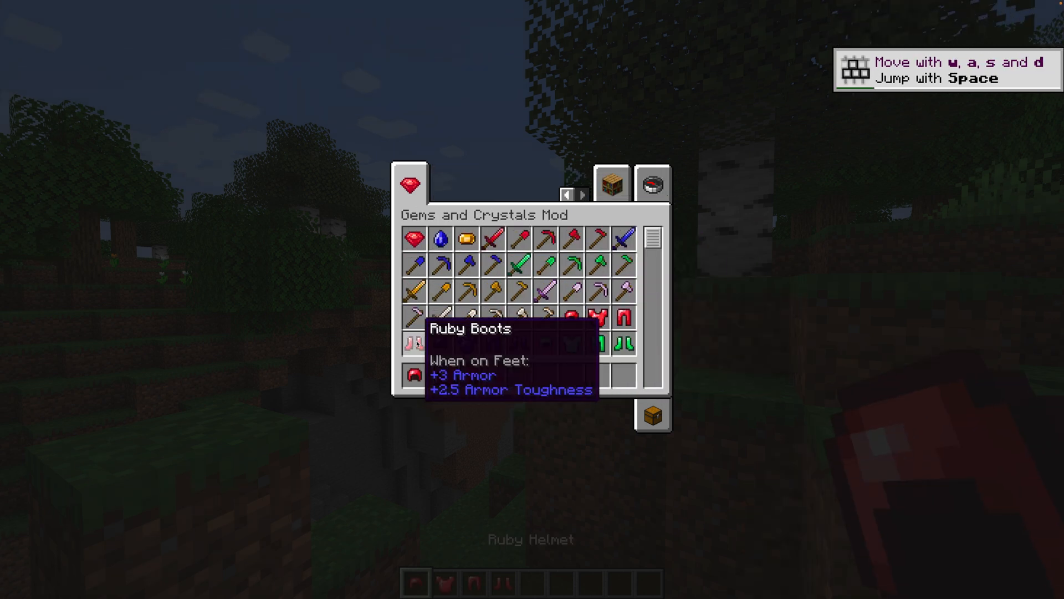
{"action": "mouse_move", "coordinate": [684, 444]}
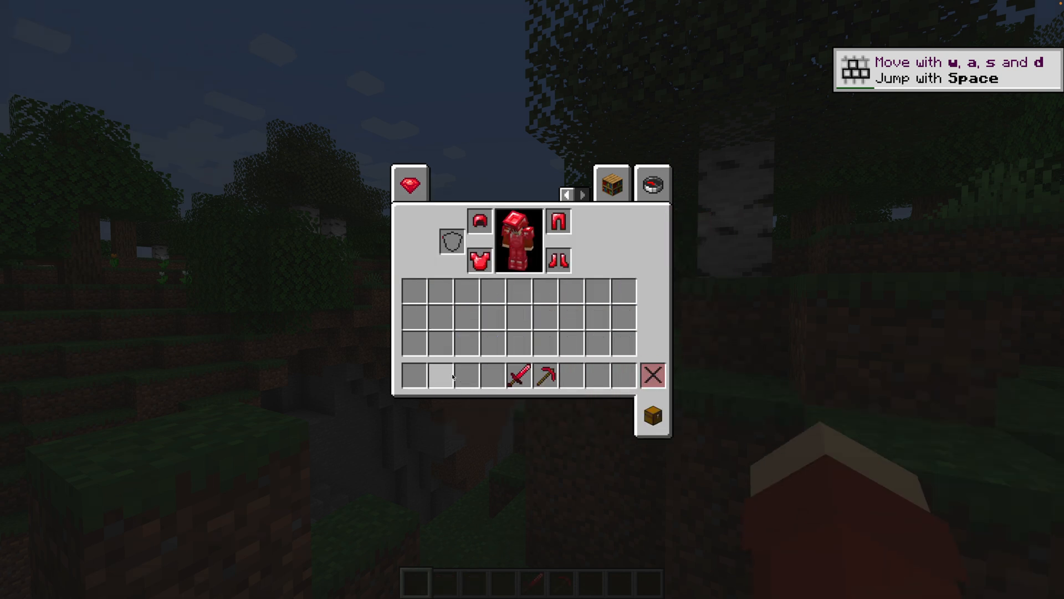
{"action": "key", "text": "Escape"}
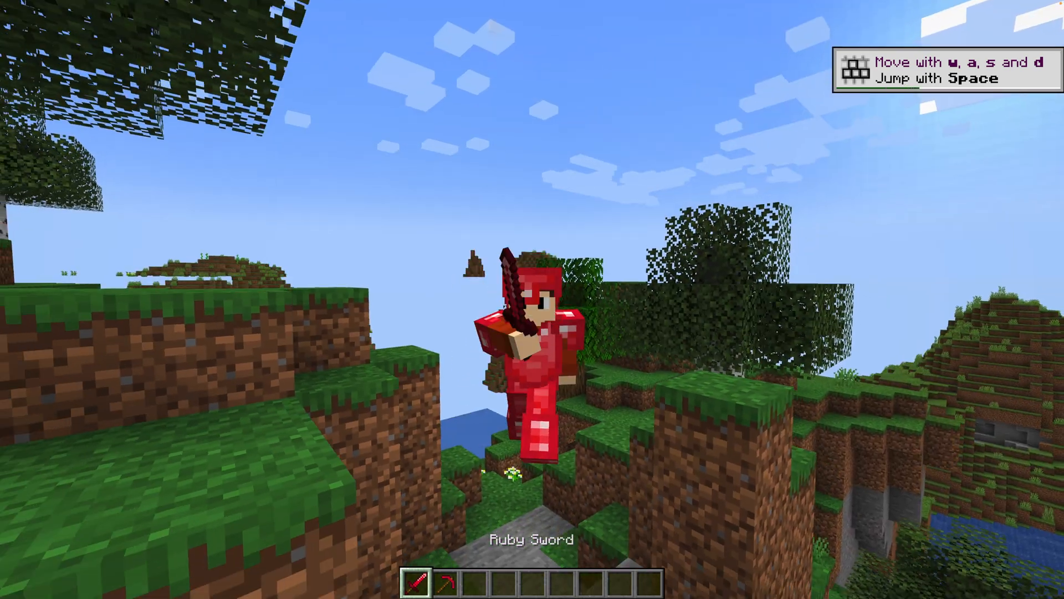